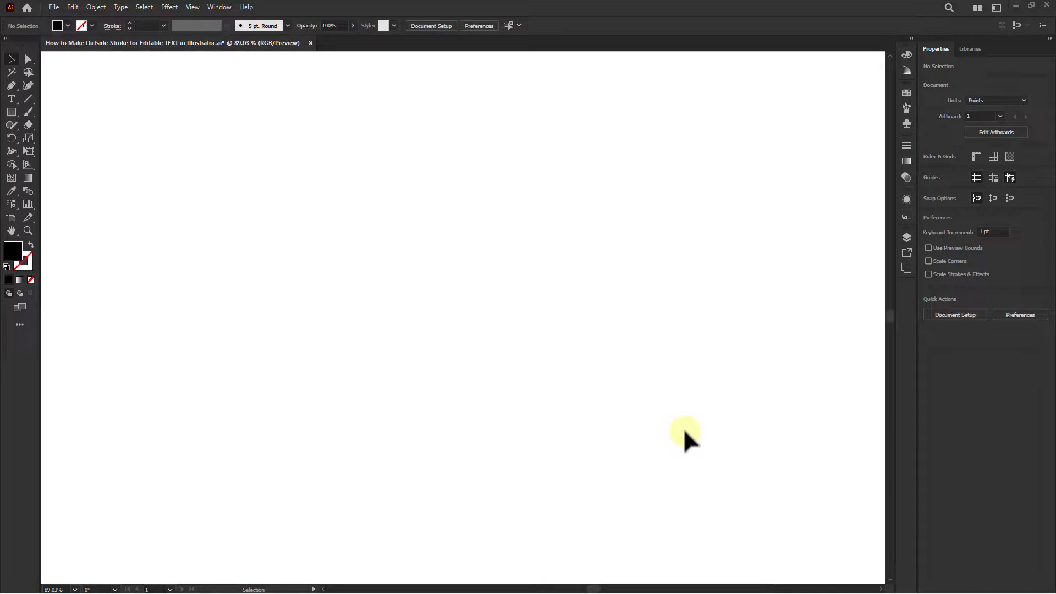
mouse_move(457, 217)
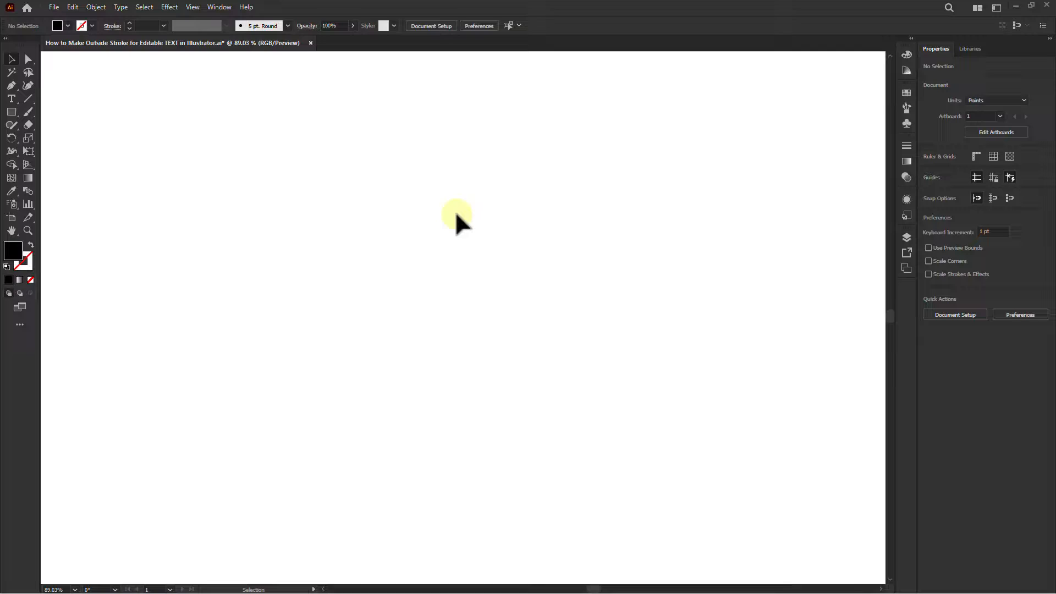
mouse_move(453, 174)
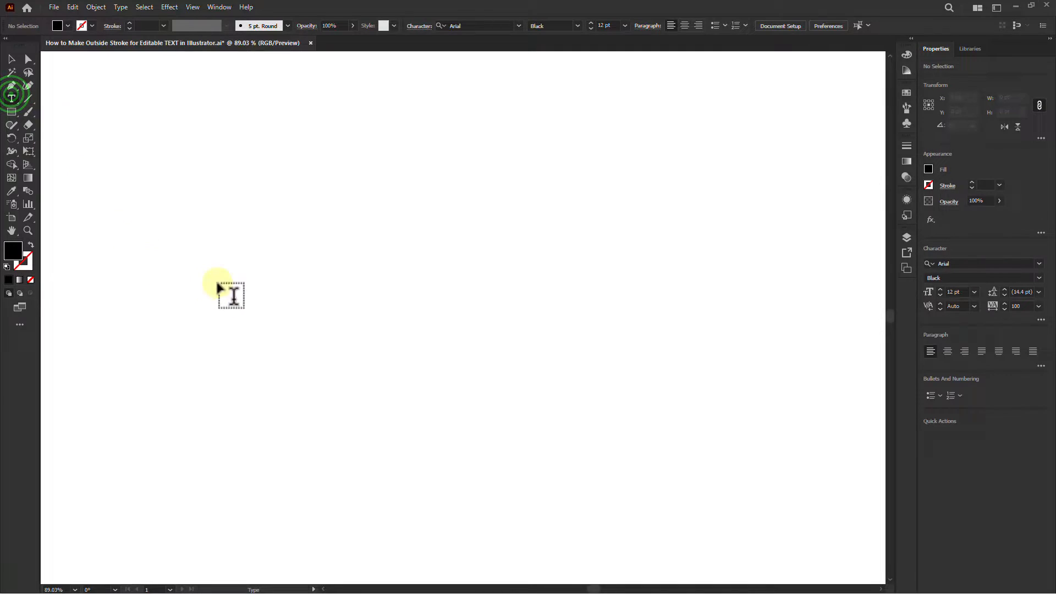
Step: Type 'VU' on the artboard and scale the text up to fill most of the artboard
text(Lorem ipsum)
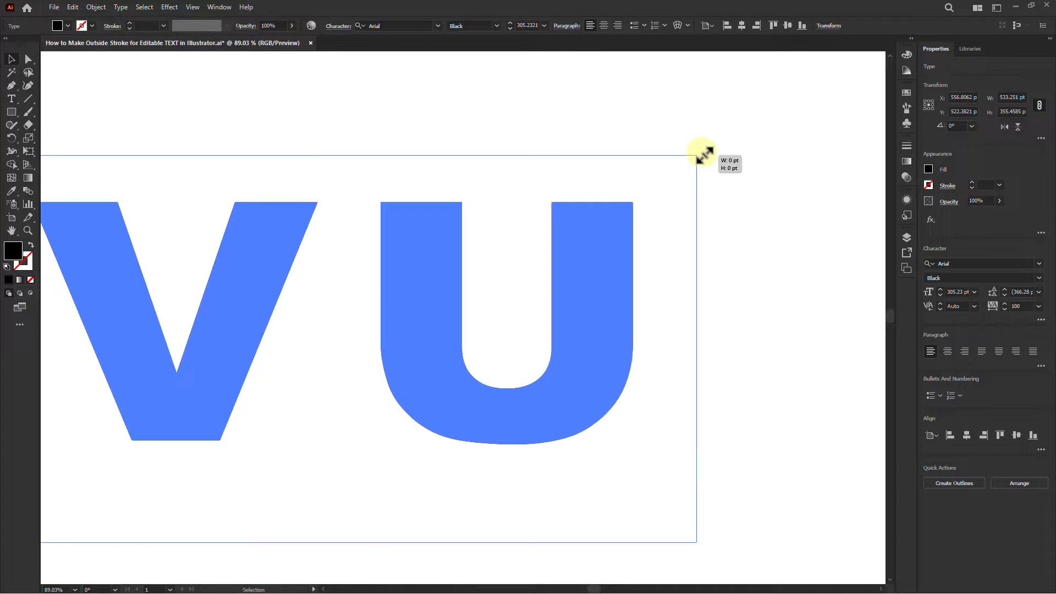
drag(700, 152, 485, 390)
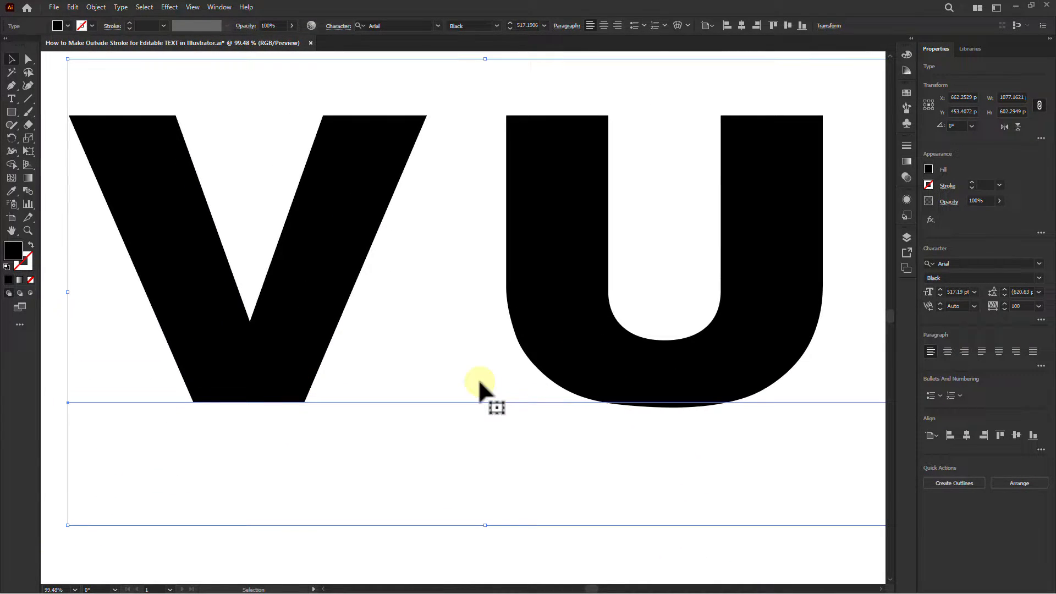
mouse_move(219, 7)
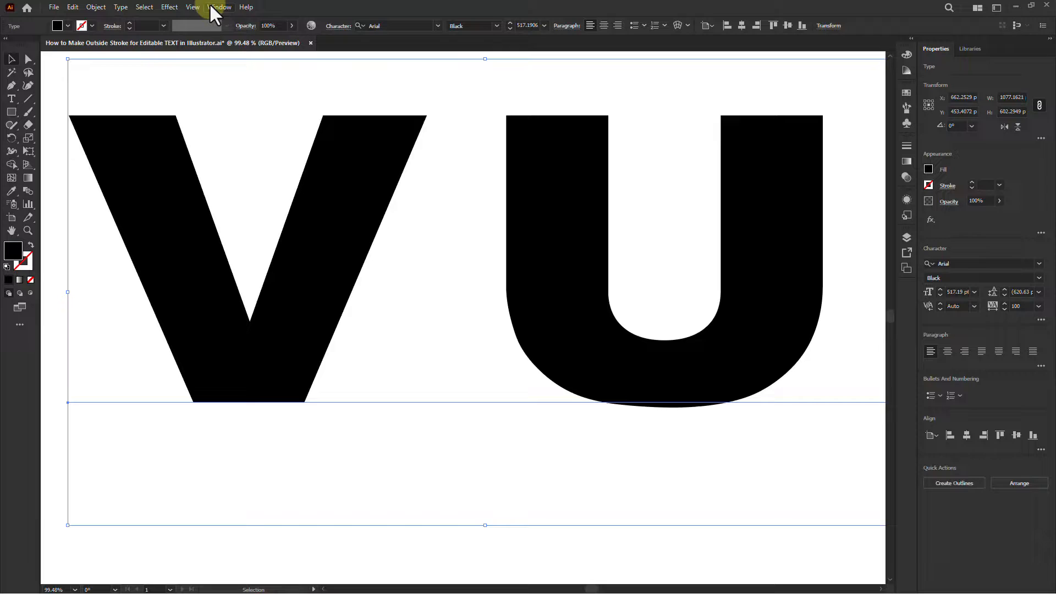
Step: Open the Appearance panel for the VU text from the Window menu
click(219, 7)
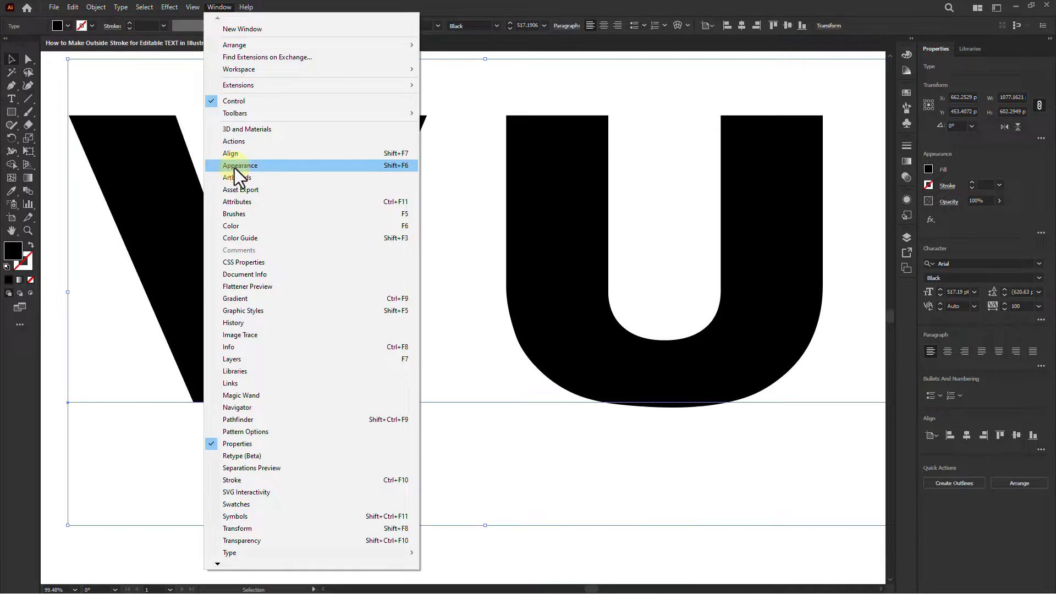
click(239, 165)
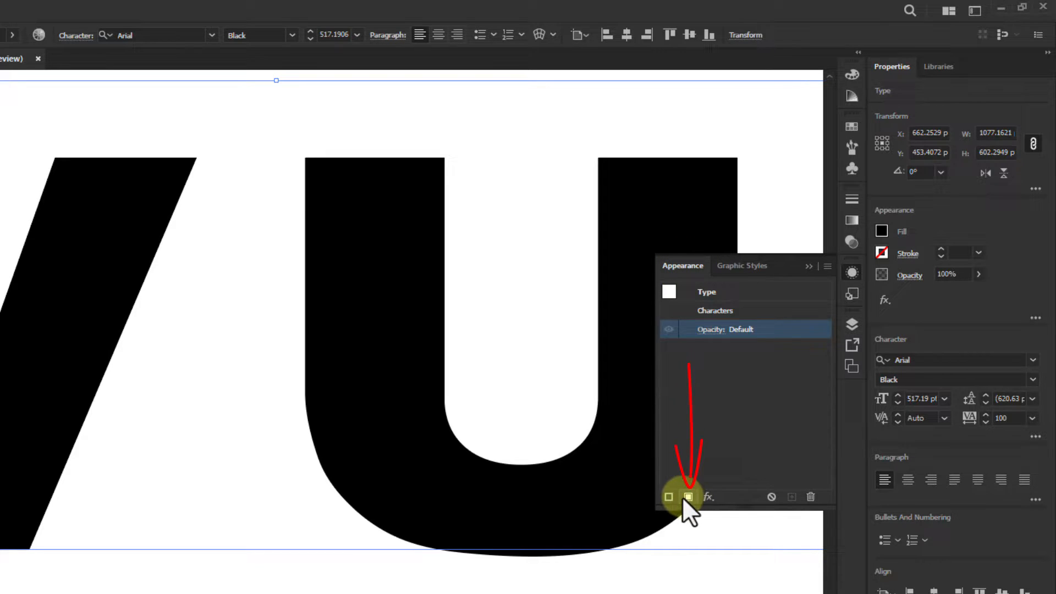
Step: Add a new fill to the VU text and set its stroke to red at 1 pt
click(689, 497)
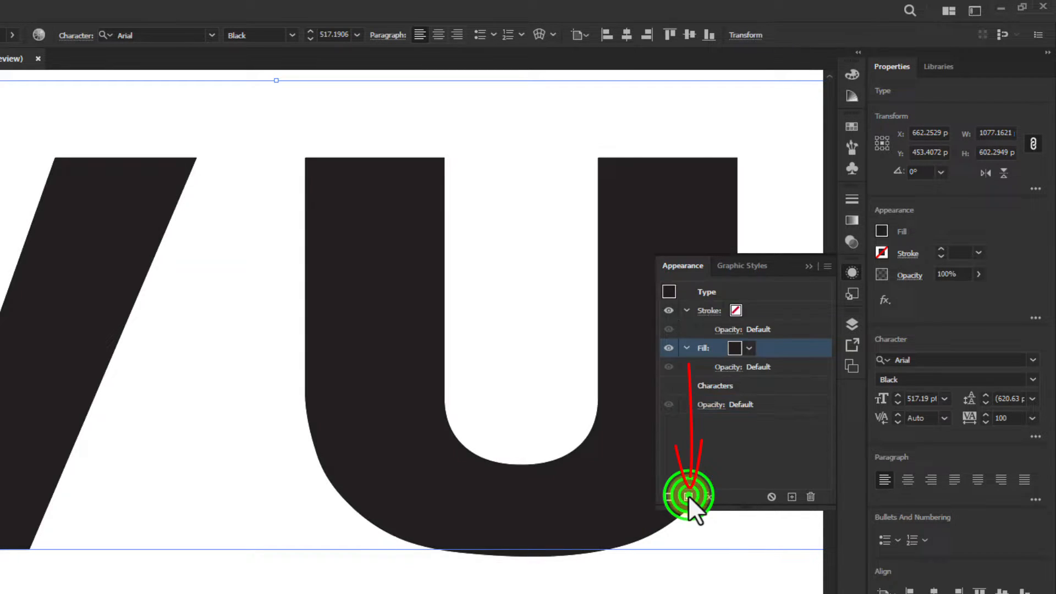
click(689, 497)
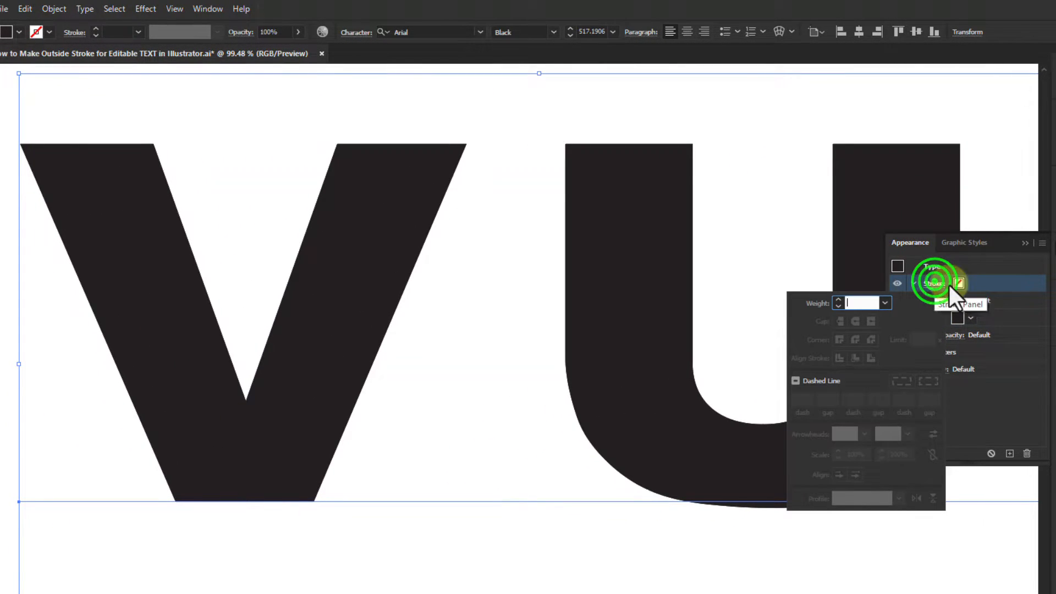
click(959, 282)
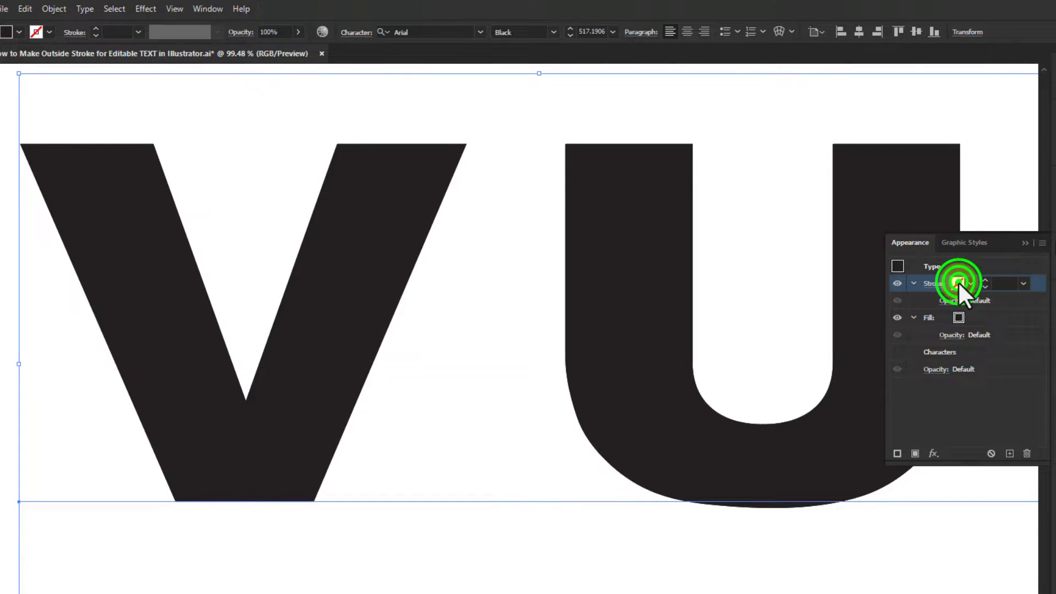
click(958, 283)
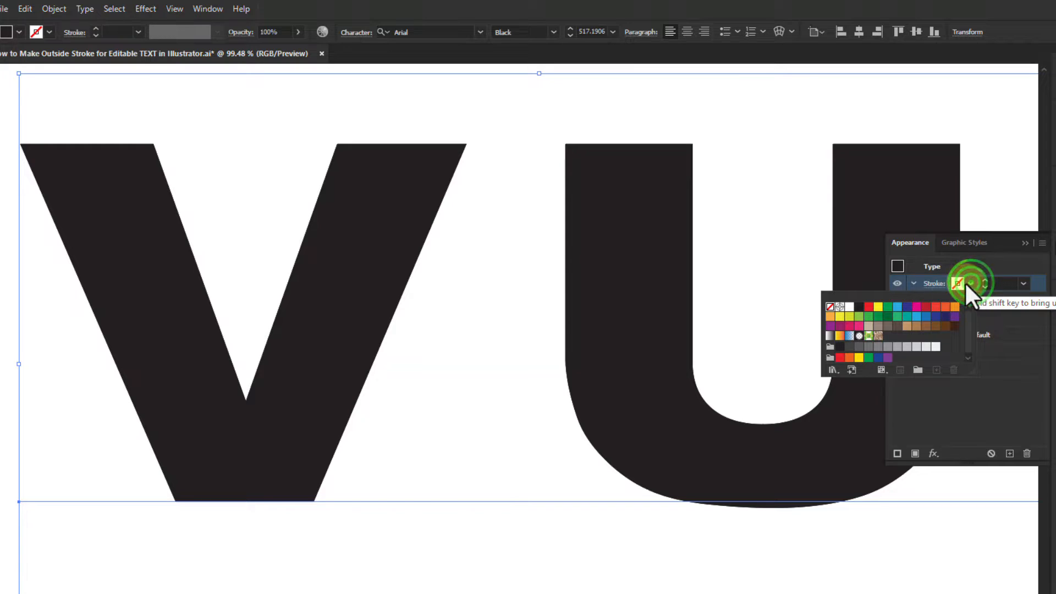
click(868, 307)
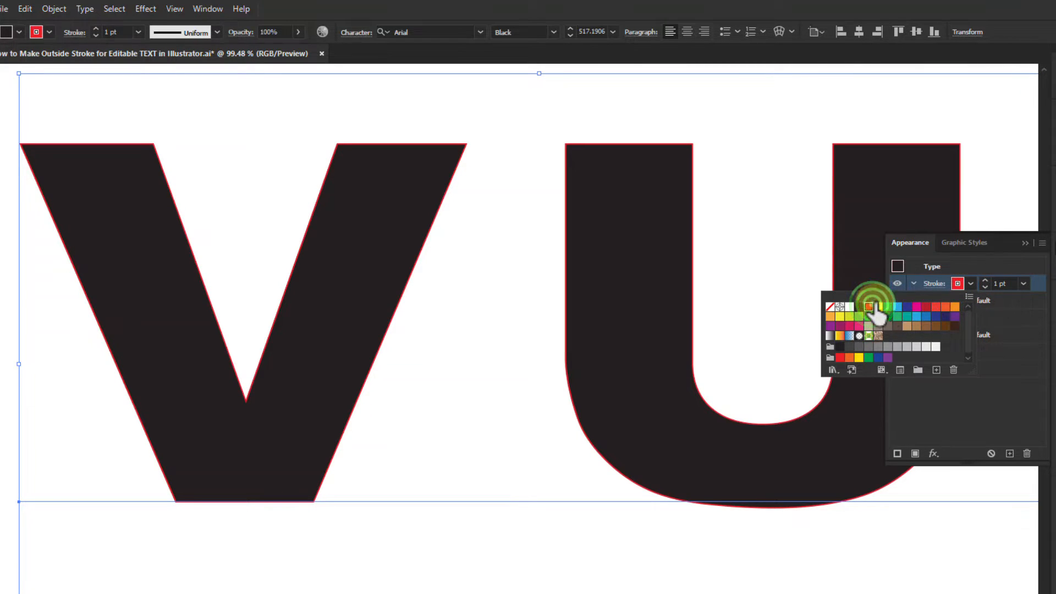
click(982, 283)
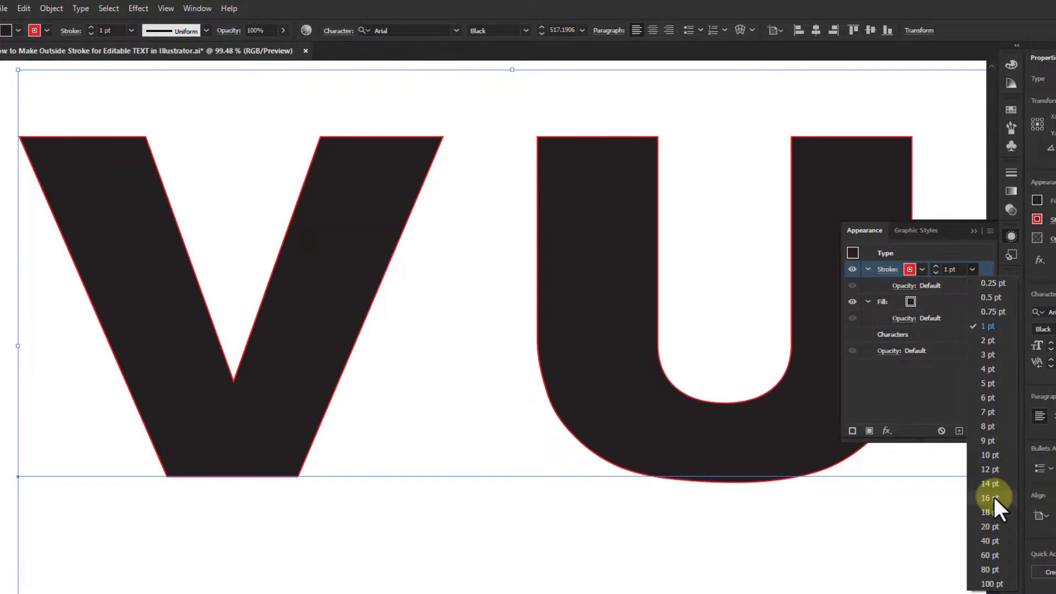
Step: Set the red stroke weight on the VU letters to 60 pt
click(990, 555)
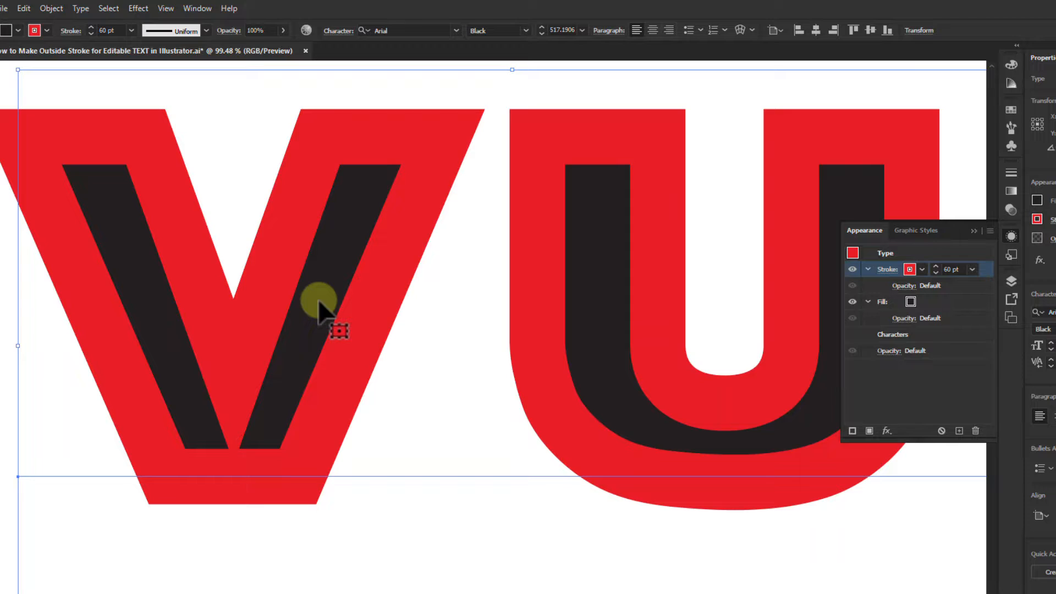
mouse_move(599, 330)
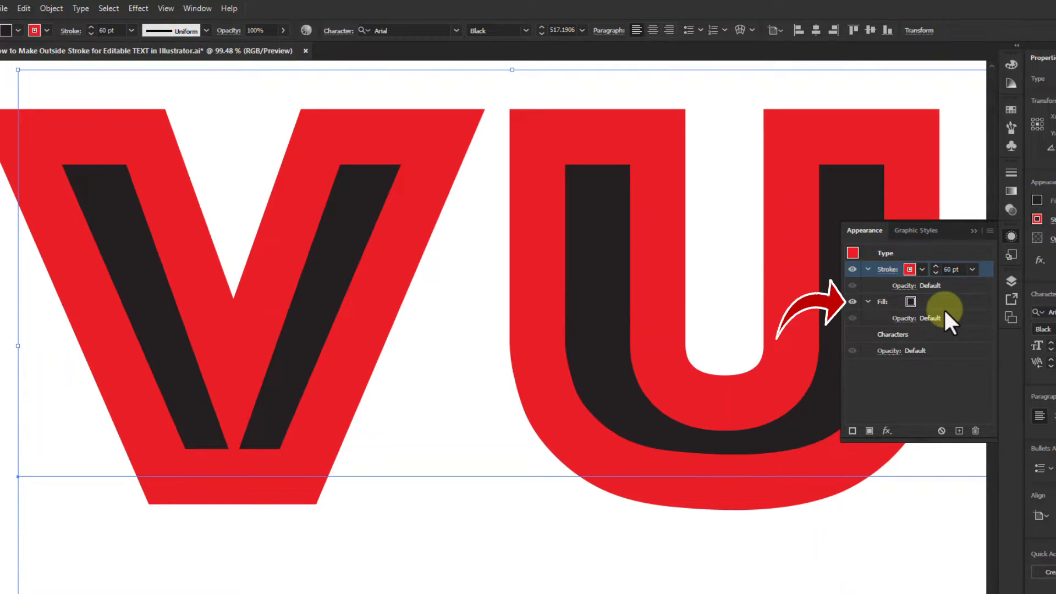
Step: Move the Fill row above the 60 pt Stroke row in the Appearance panel
click(883, 301)
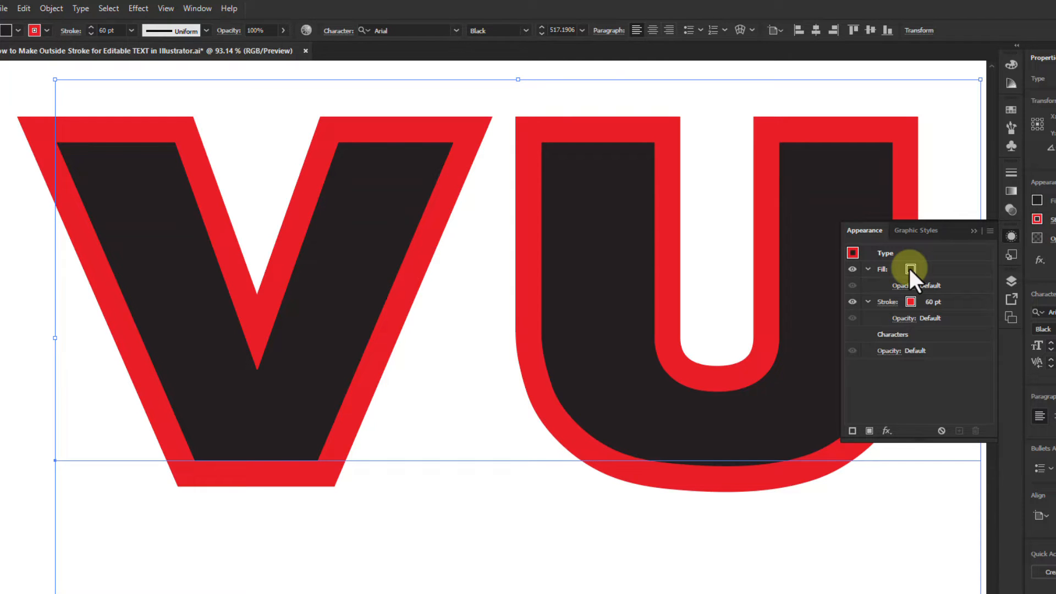
click(913, 269)
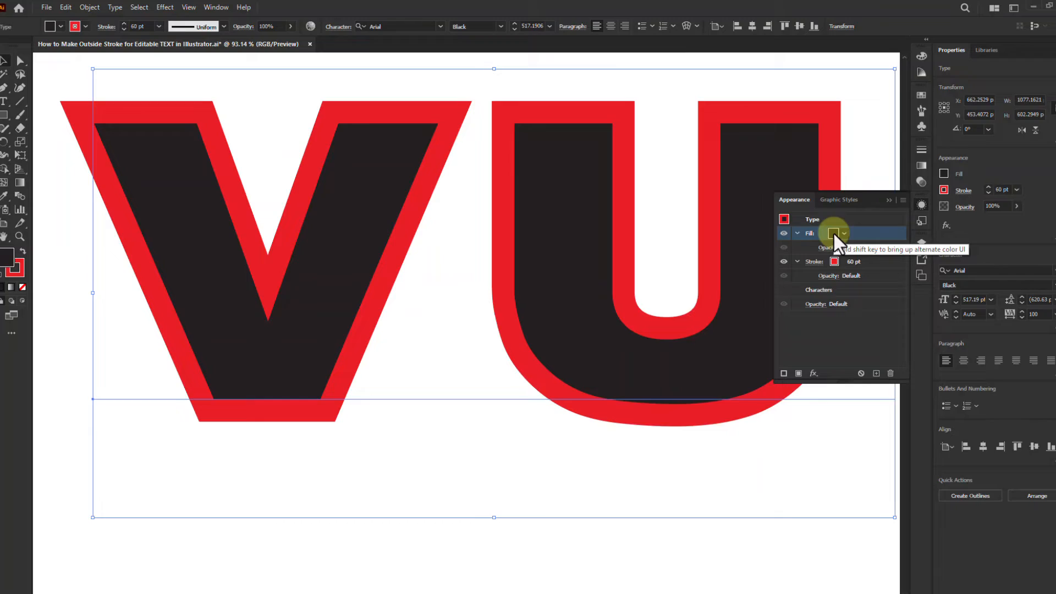
Step: Fill the VU letters with navy #000A51 and close the Appearance panel
click(821, 233)
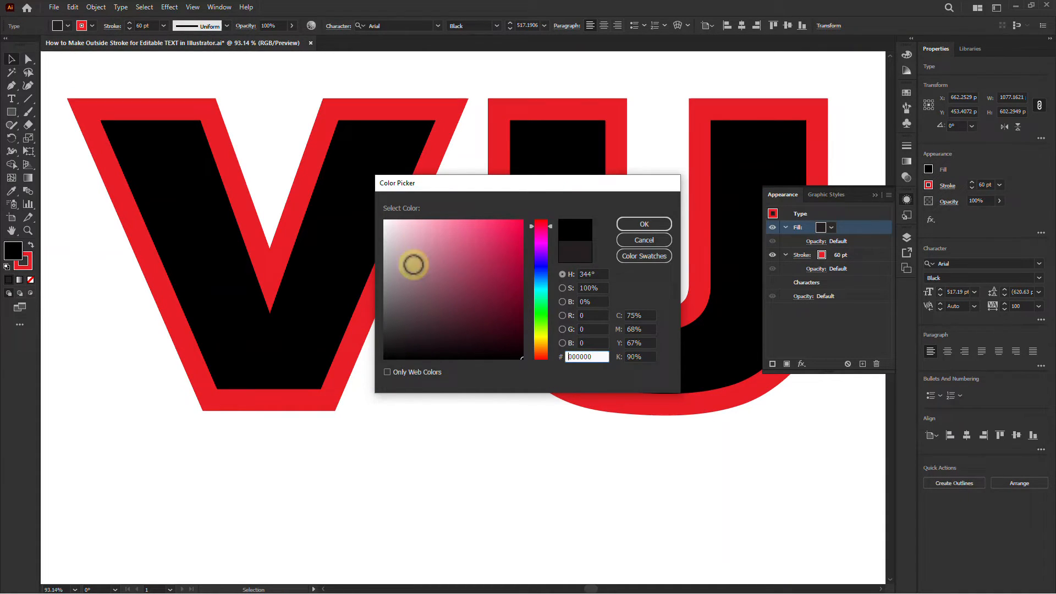
click(539, 253)
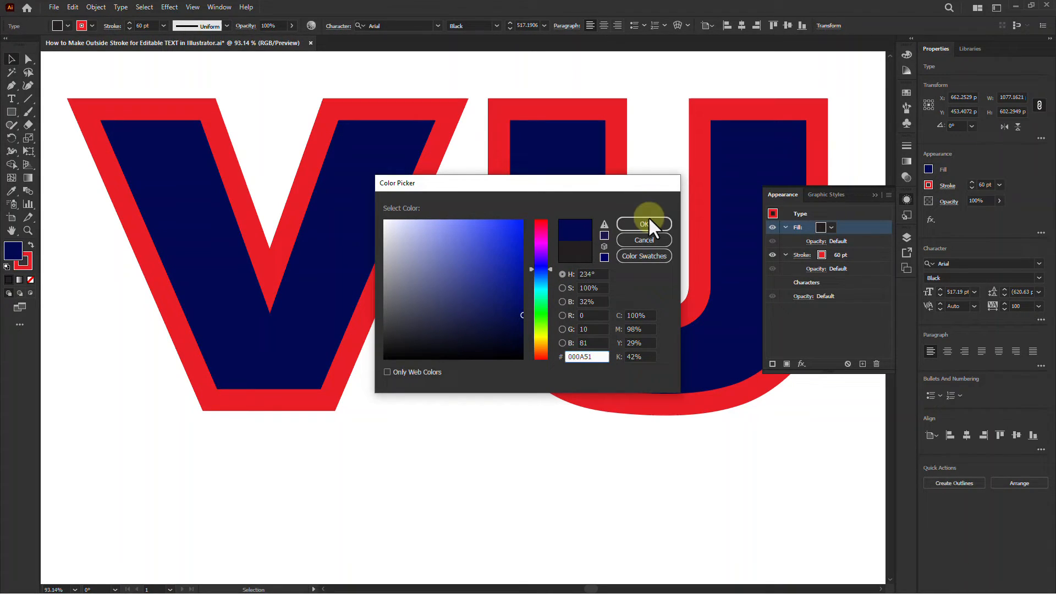
click(642, 223)
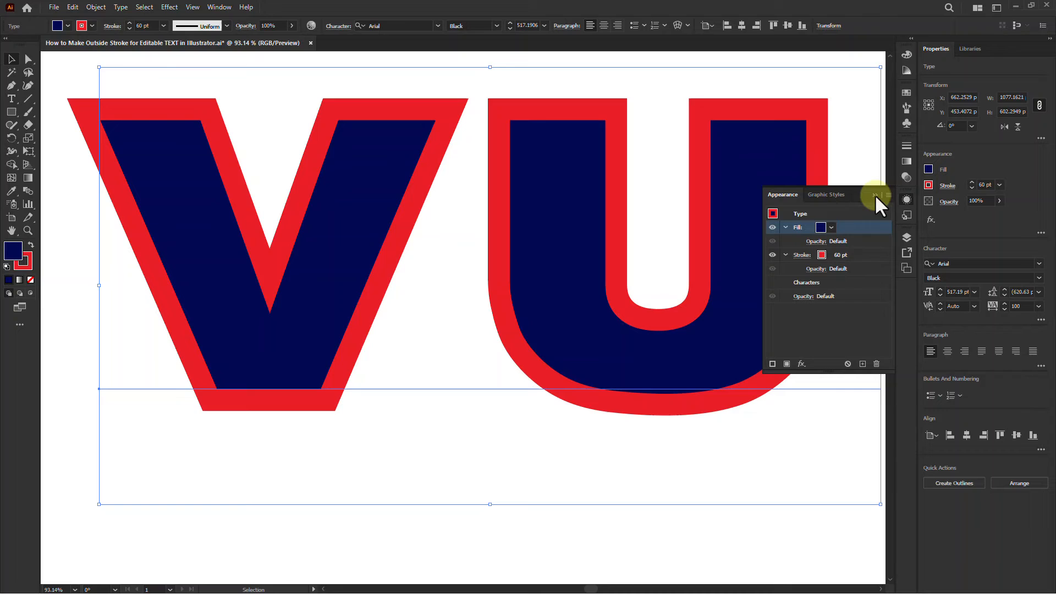
click(876, 196)
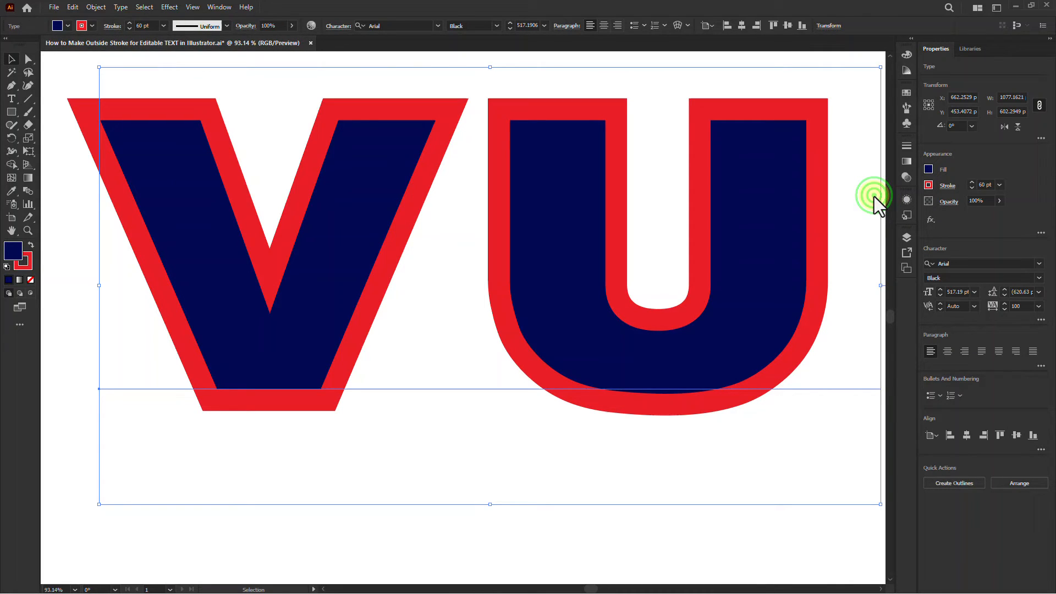